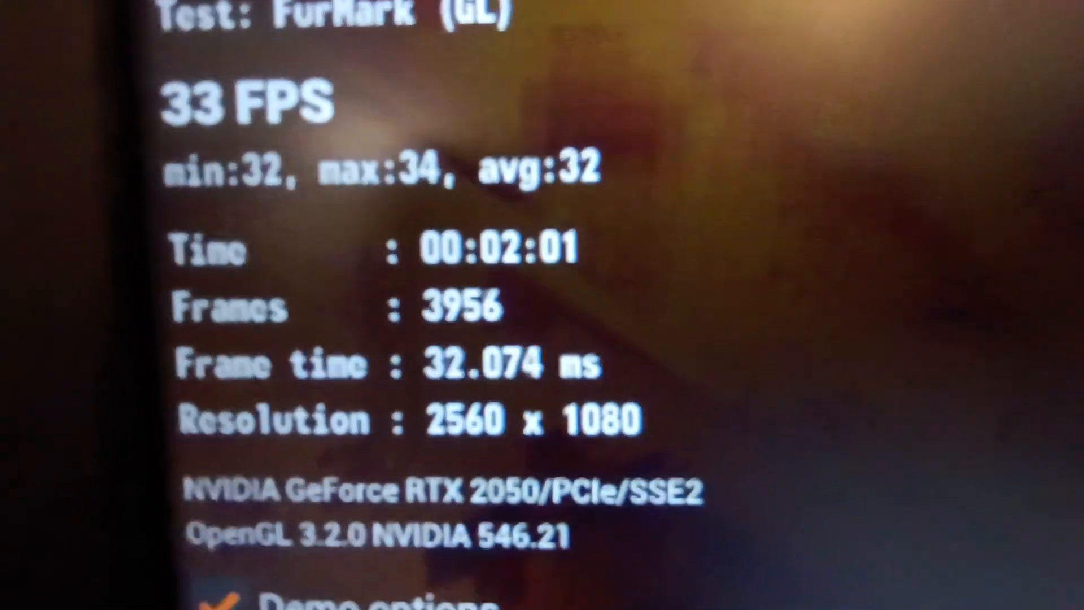
pyautogui.scroll(-3)
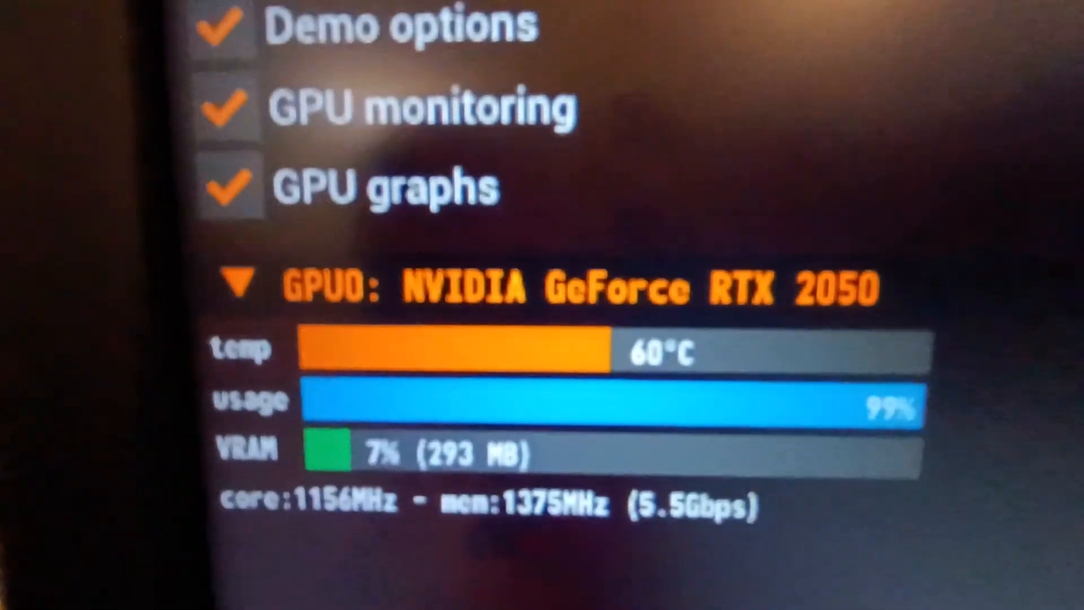